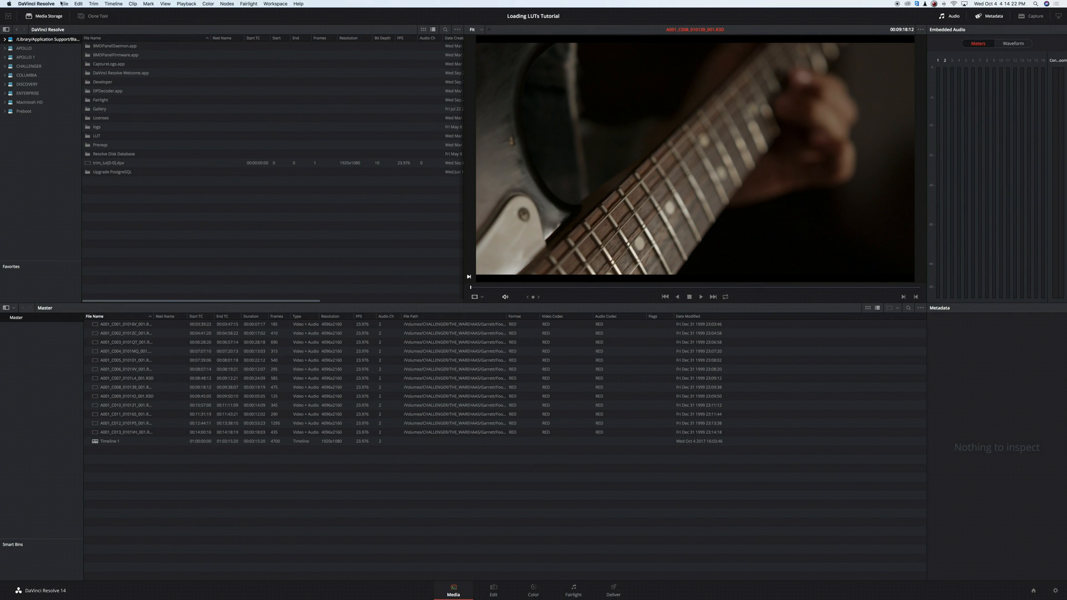
- Bring up Project Settings on the Color Management page via the File menu
{"action": "left_click", "coordinate": [64, 3]}
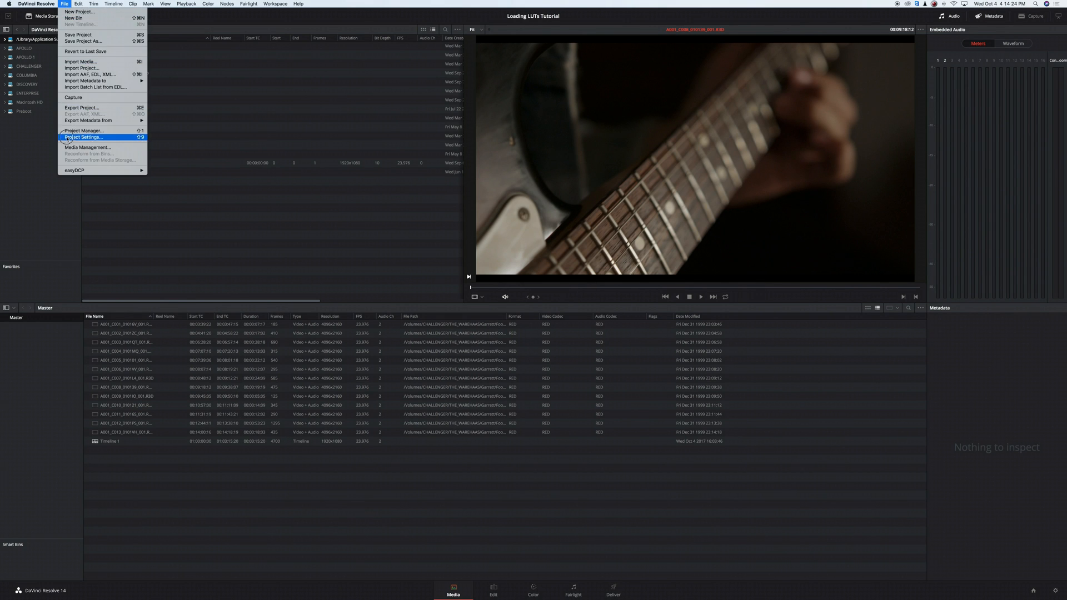
{"action": "left_click", "coordinate": [83, 137]}
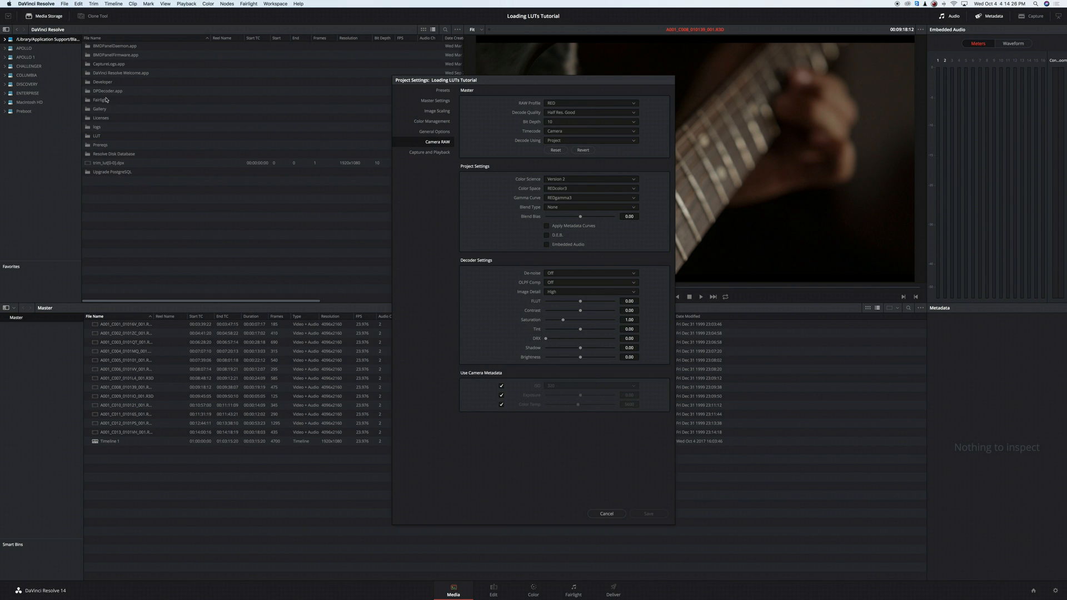
{"action": "left_click", "coordinate": [431, 121]}
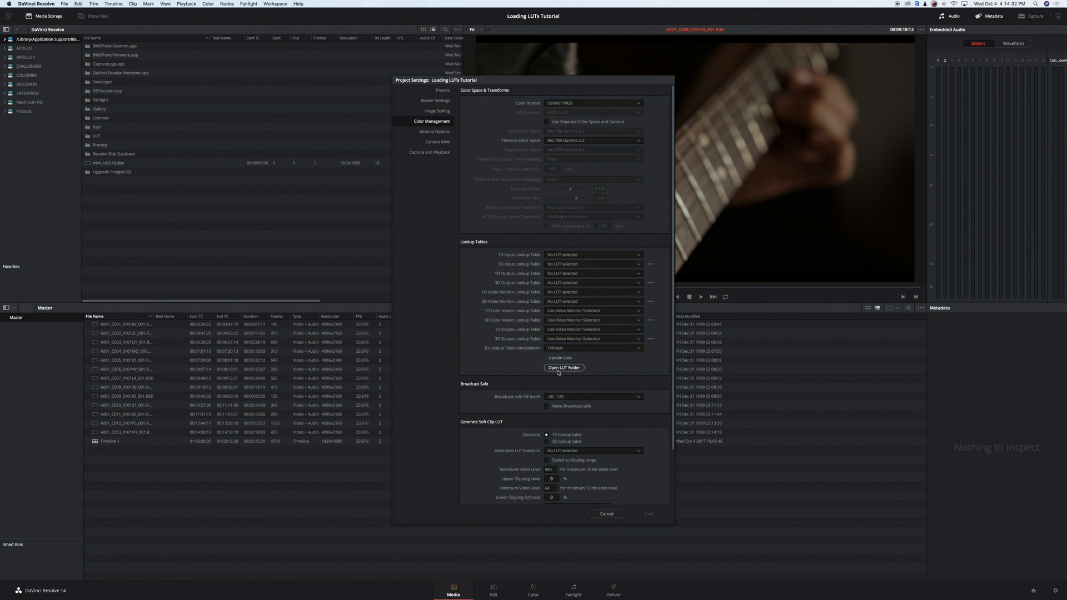
- From Open LUT Folder, create an SV_LUTs folder in Resolve's LUT directory for the .cube files
{"action": "left_click", "coordinate": [565, 368]}
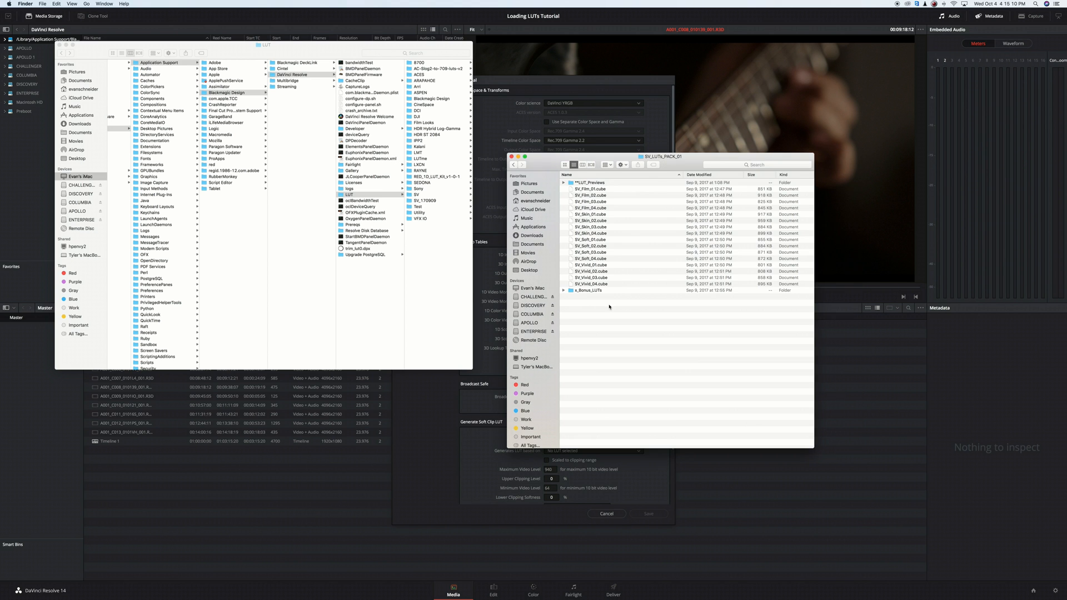
{"action": "mouse_move", "coordinate": [620, 245]}
{"action": "type", "text": "SV_LUTs"}
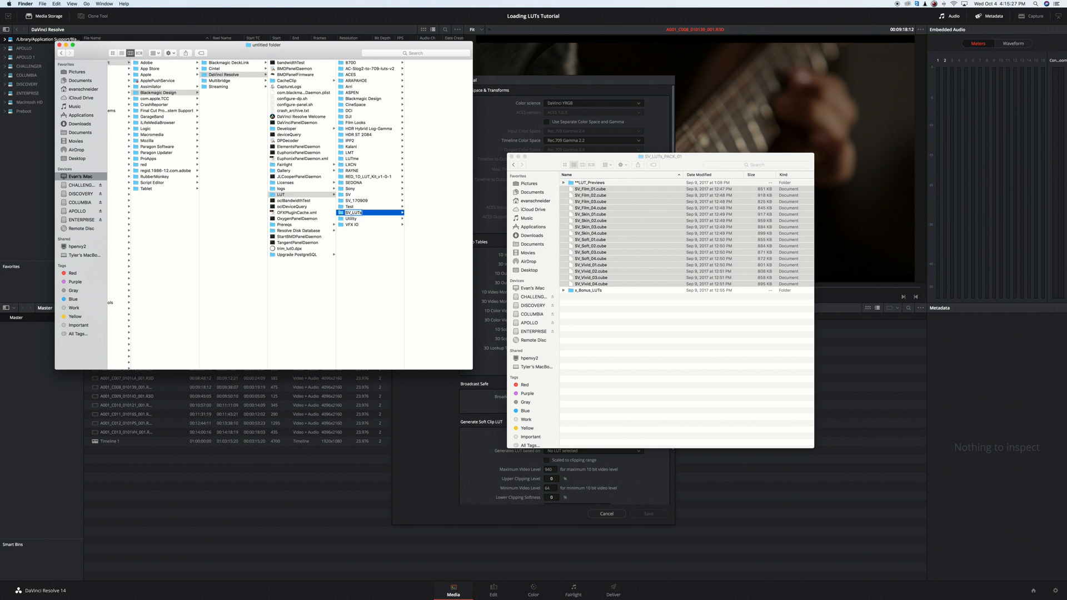
{"action": "left_click", "coordinate": [353, 207]}
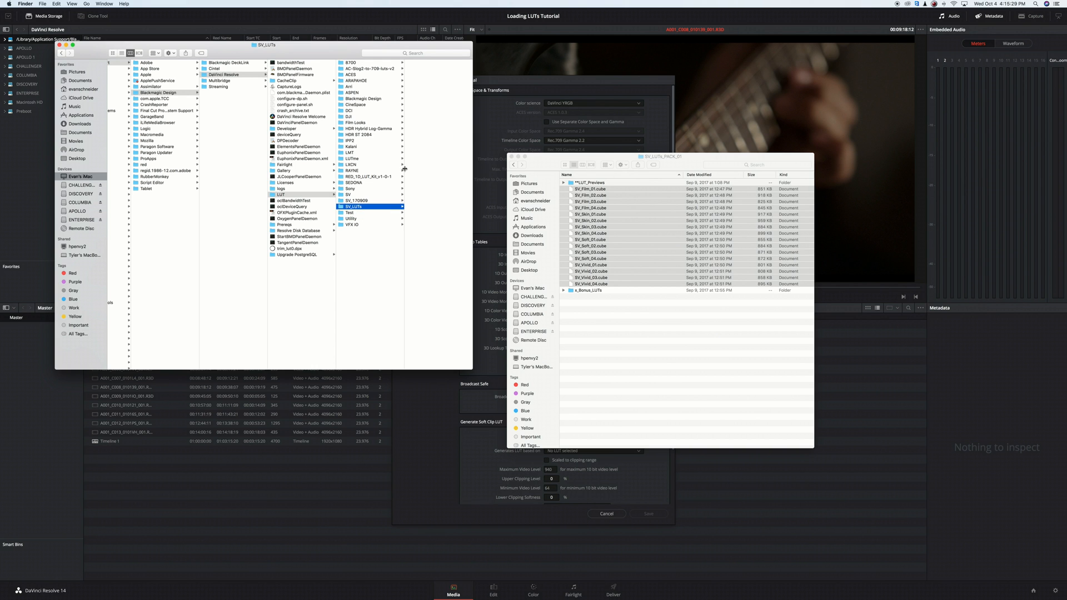
{"action": "left_click", "coordinate": [371, 207]}
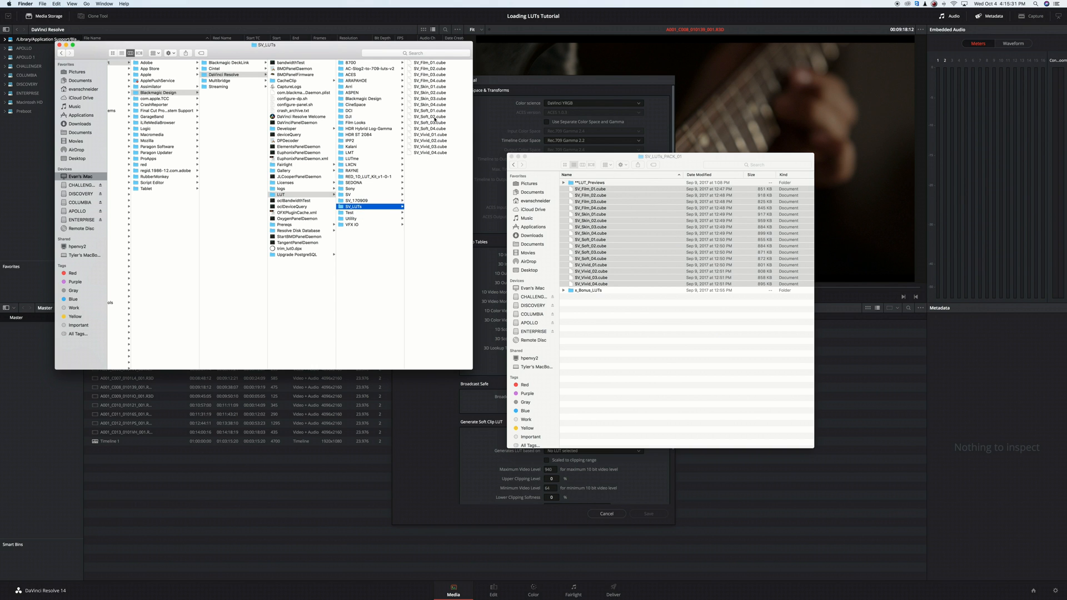
{"action": "mouse_move", "coordinate": [491, 120]}
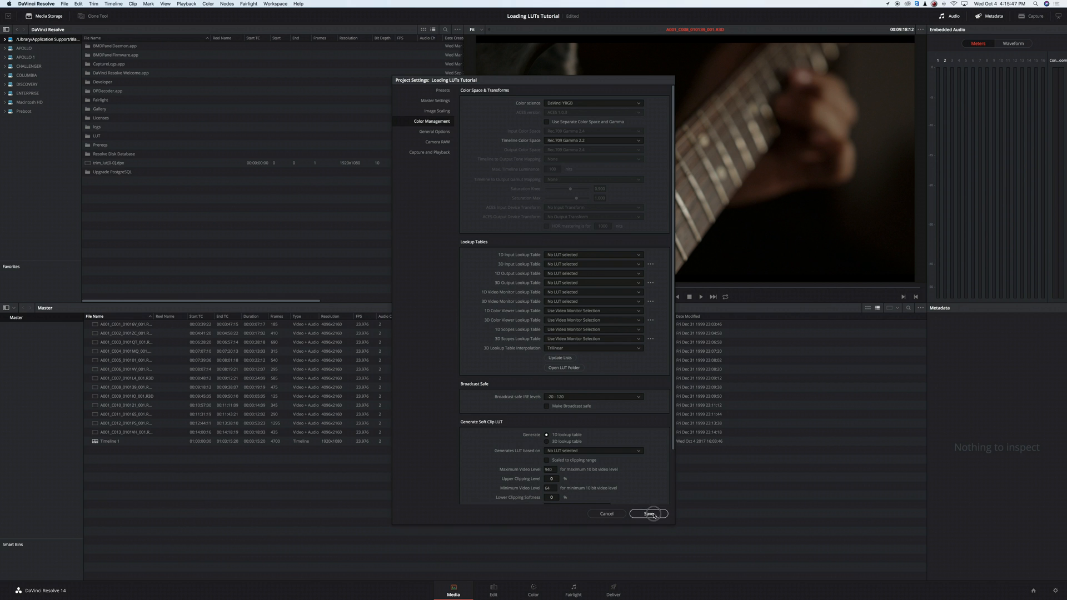
- Save the Project Settings, returning to the media page
{"action": "left_click", "coordinate": [647, 513]}
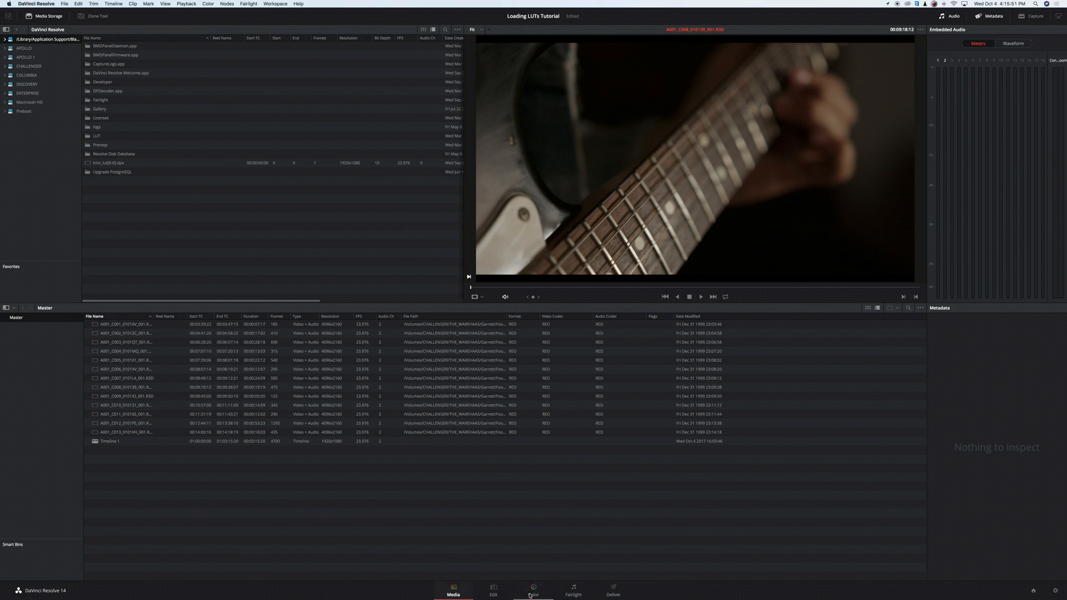
- On the Color page, bring up the first clip's node options to pick a 3D LUT
{"action": "left_click", "coordinate": [533, 589]}
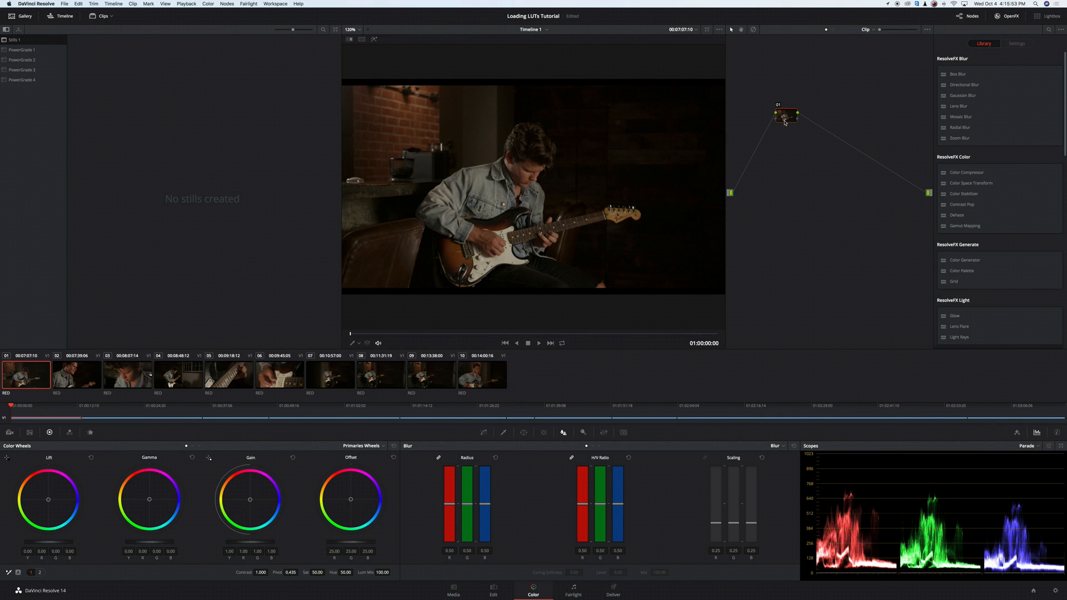
{"action": "right_click", "coordinate": [783, 116]}
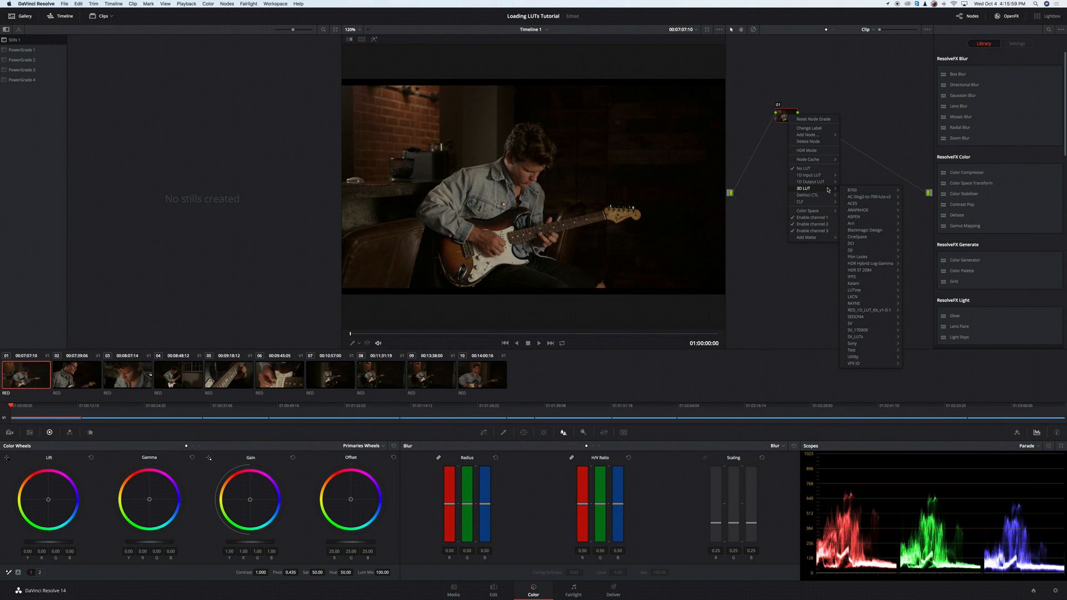
{"action": "mouse_move", "coordinate": [854, 302]}
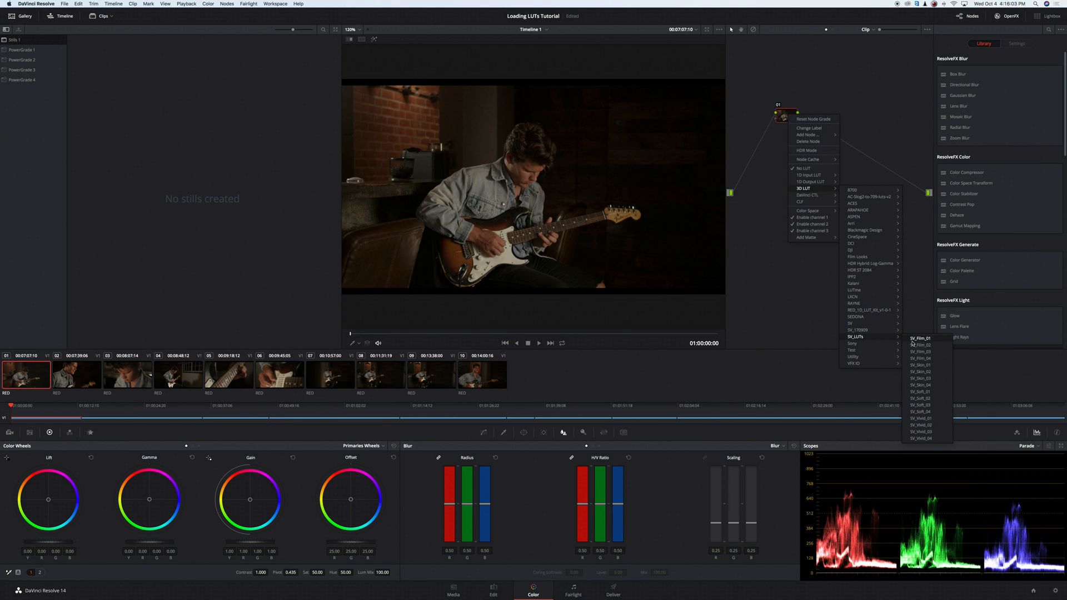
{"action": "mouse_move", "coordinate": [932, 415]}
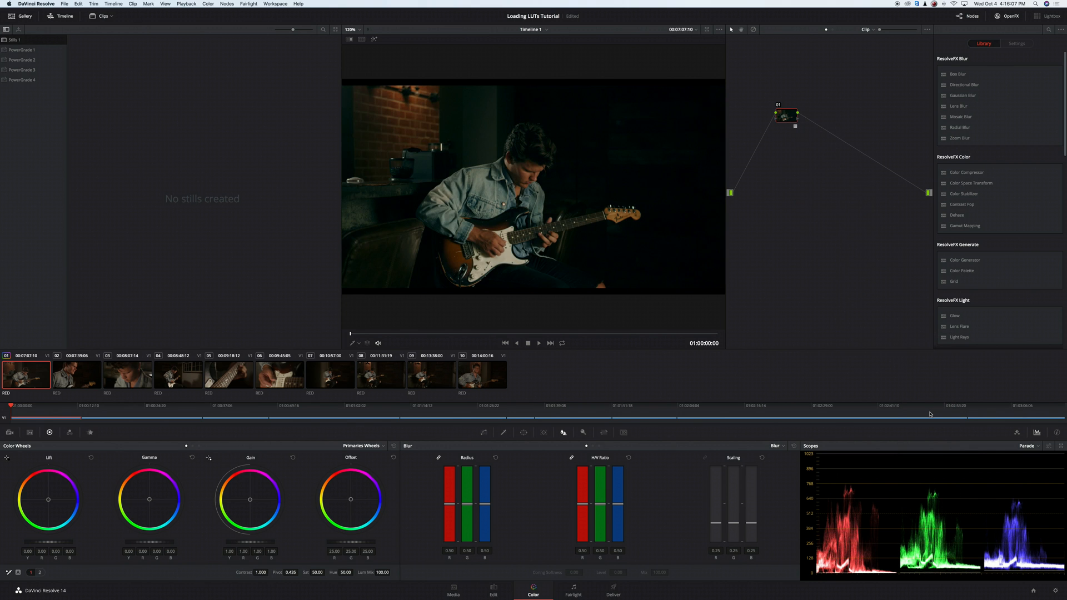
{"action": "mouse_move", "coordinate": [802, 220]}
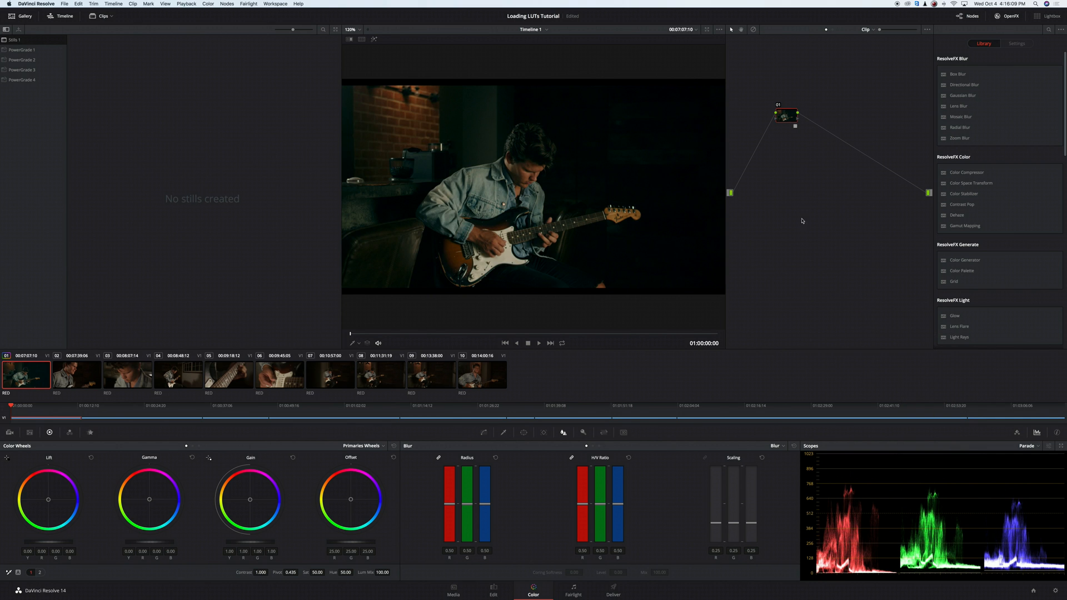
{"action": "mouse_move", "coordinate": [794, 212]}
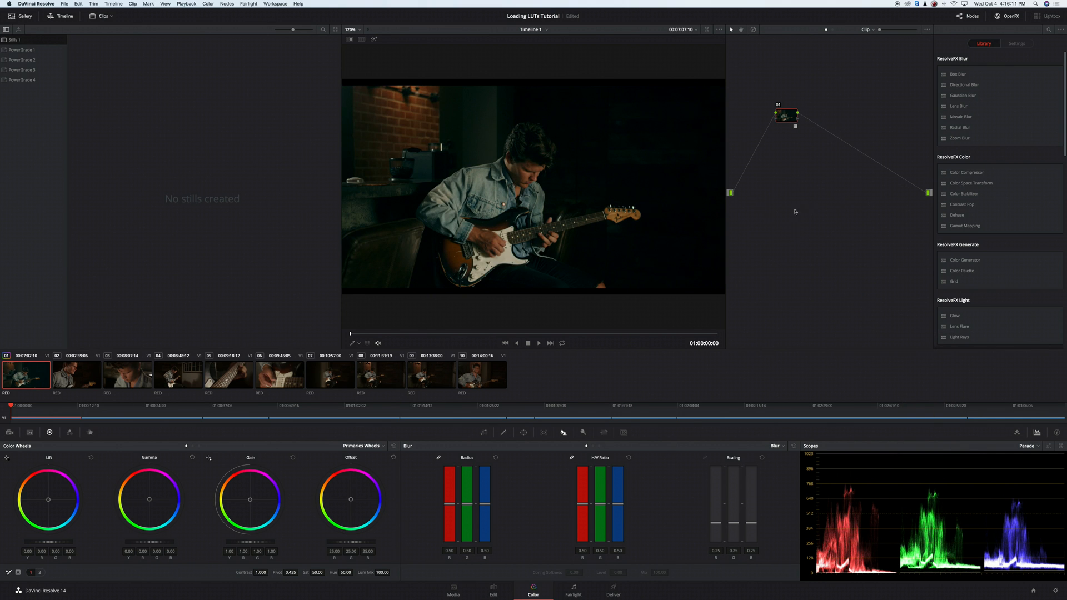
{"action": "mouse_move", "coordinate": [788, 258]}
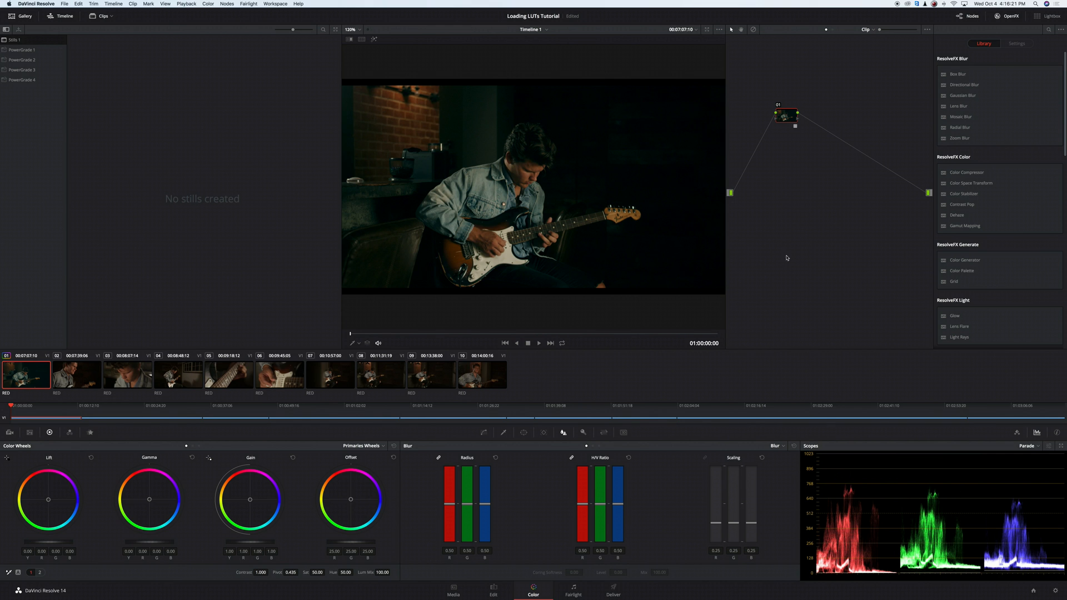
{"action": "mouse_move", "coordinate": [780, 202]}
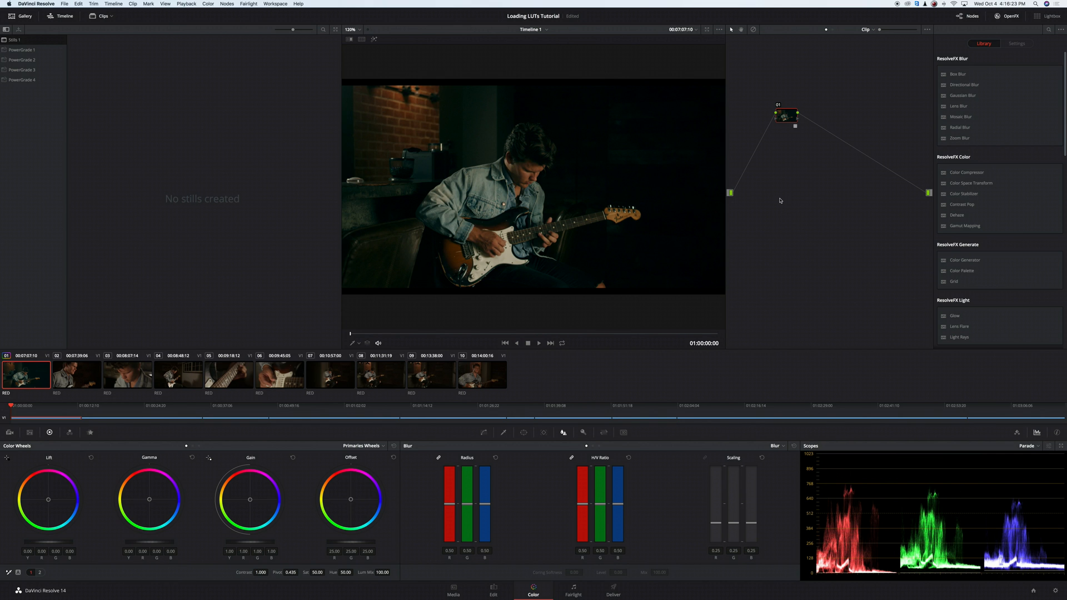
- Show the second and then the third clip for grading
{"action": "left_click", "coordinate": [77, 375]}
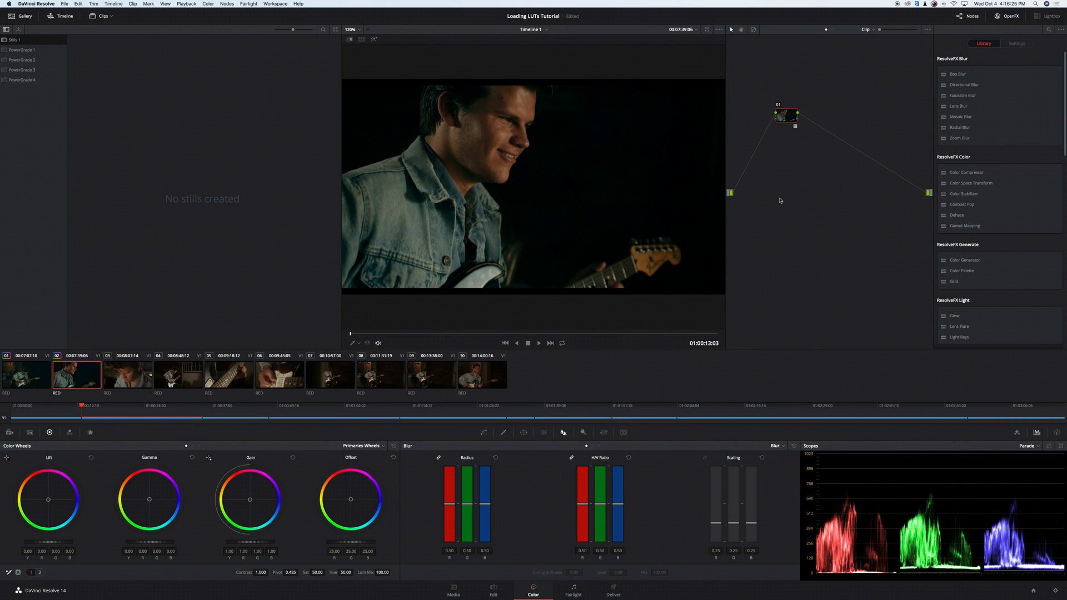
{"action": "left_click", "coordinate": [126, 374]}
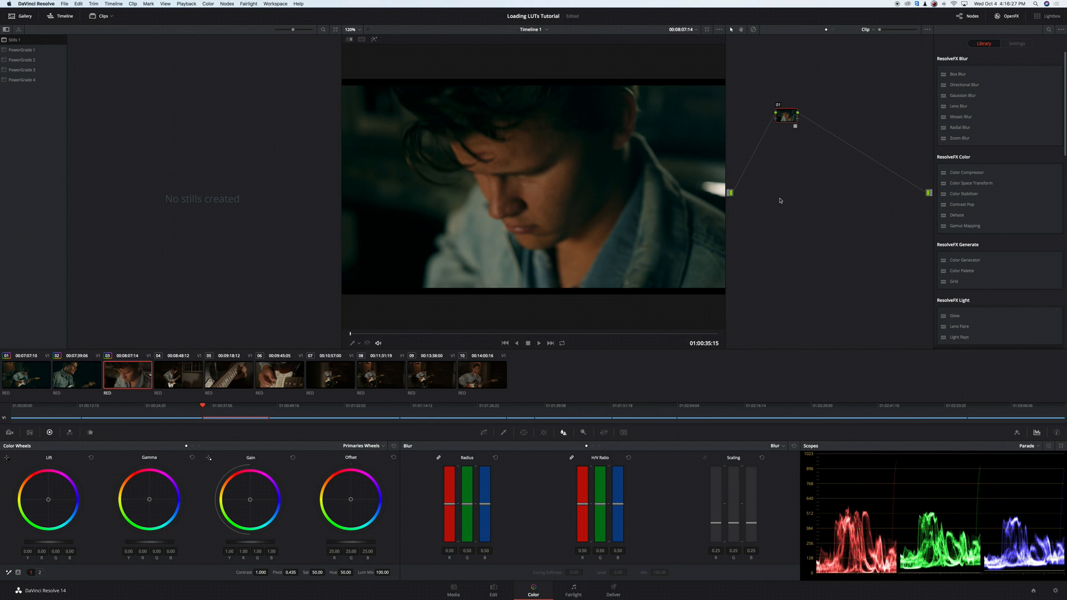